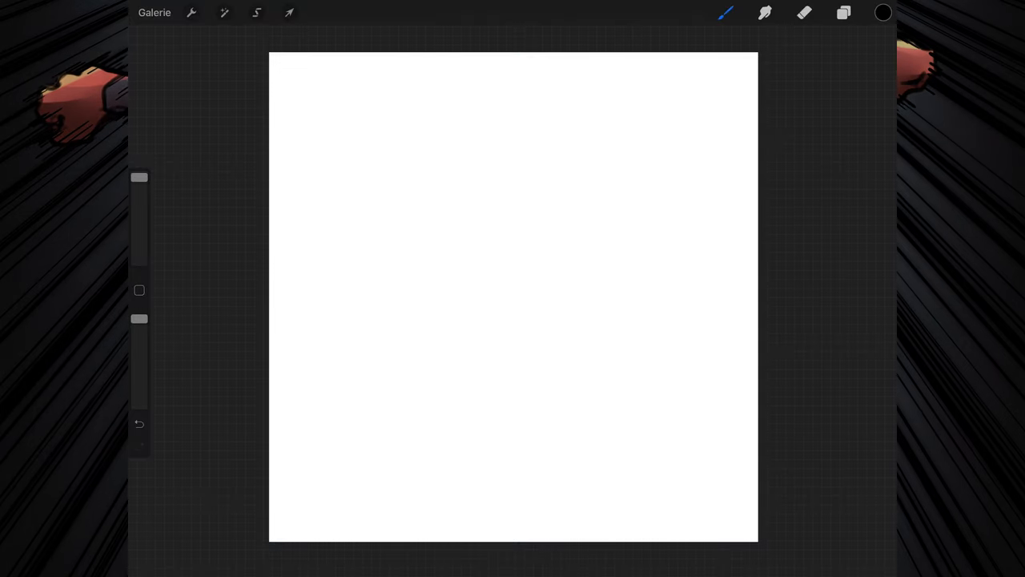
- Give Plume studio 1 maximum pressure and touch taper, plus maximum pressure-driven size
click(725, 12)
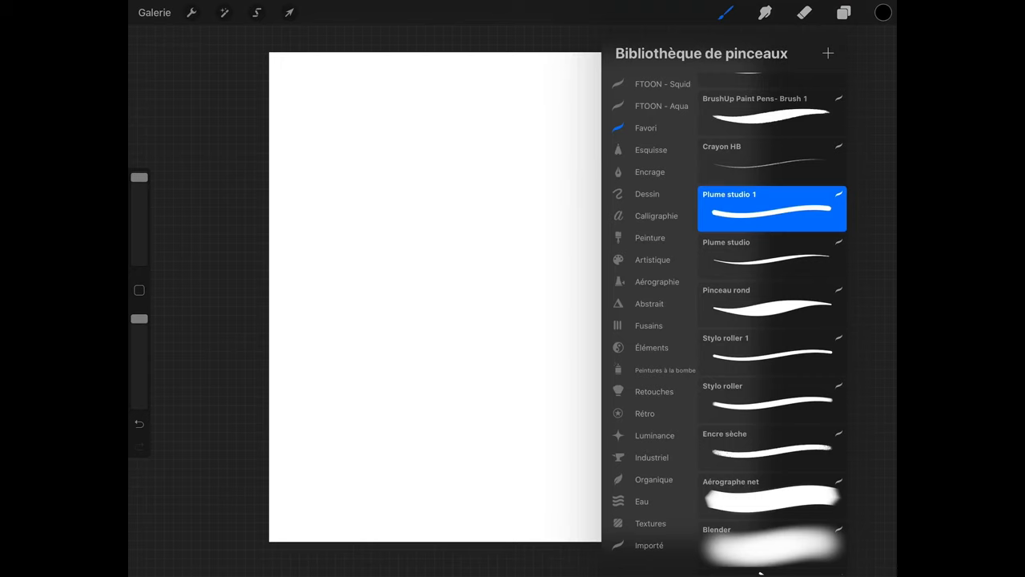
double_click(771, 208)
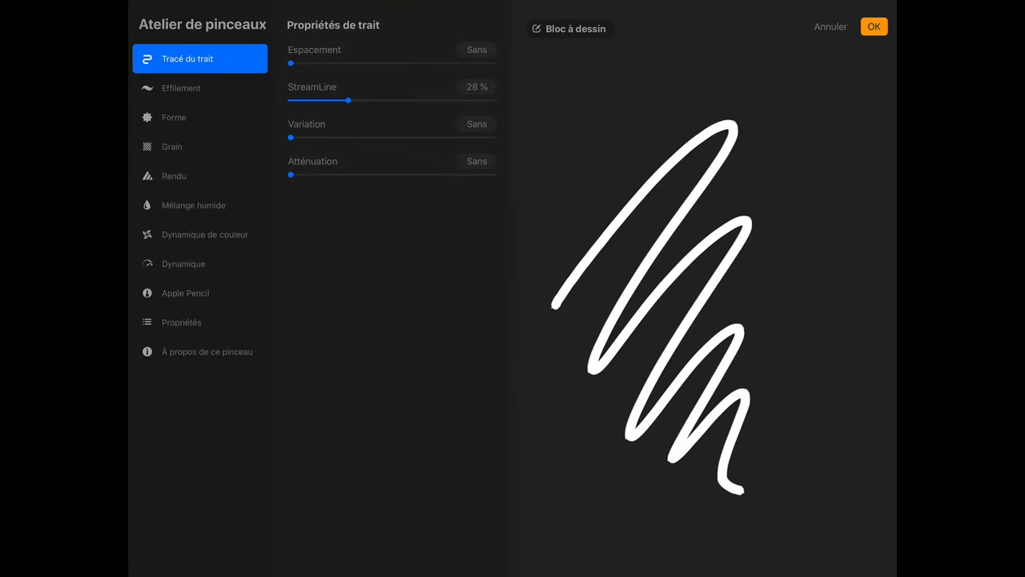
click(181, 87)
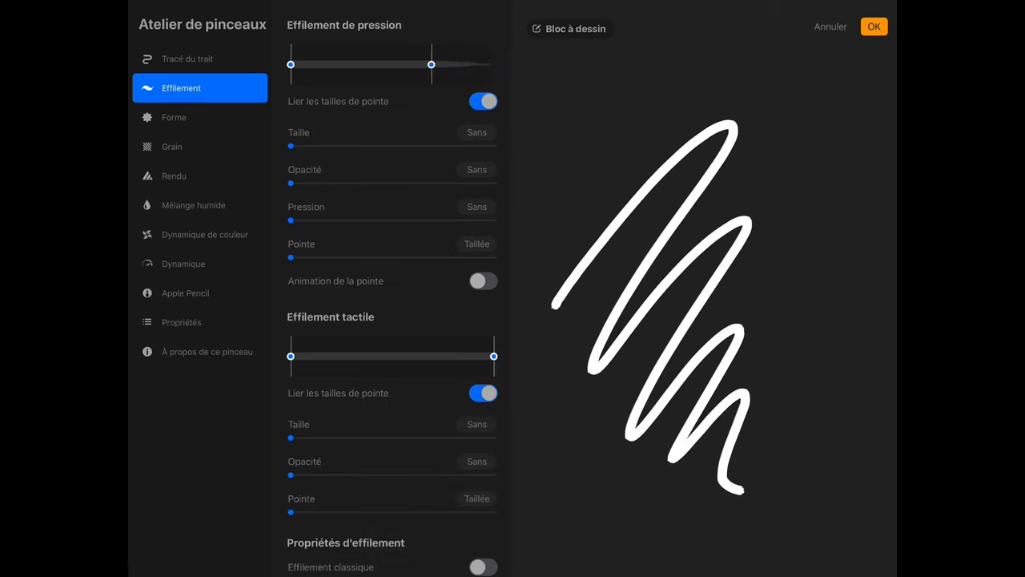
drag(290, 64, 362, 64)
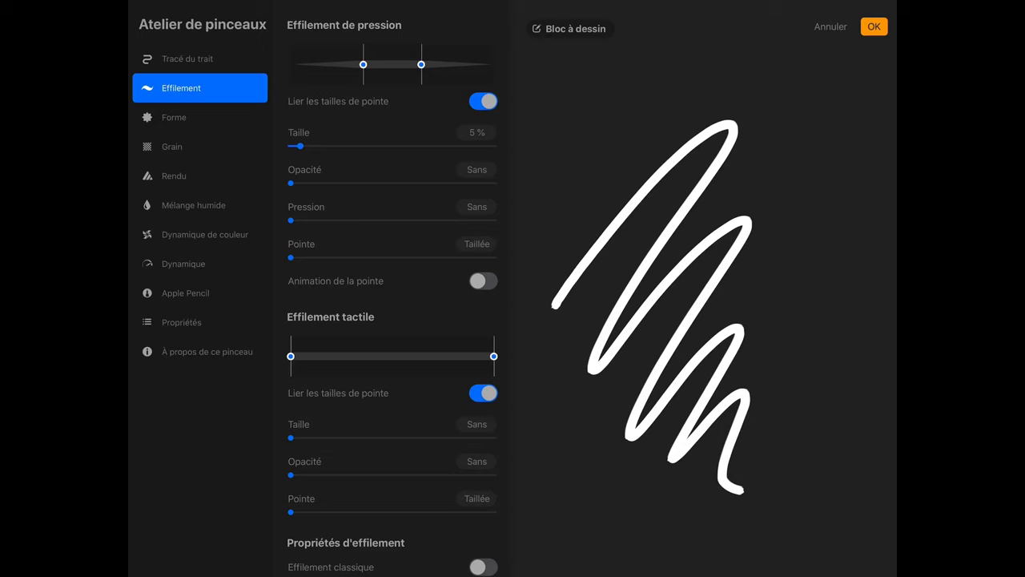
drag(297, 146, 494, 146)
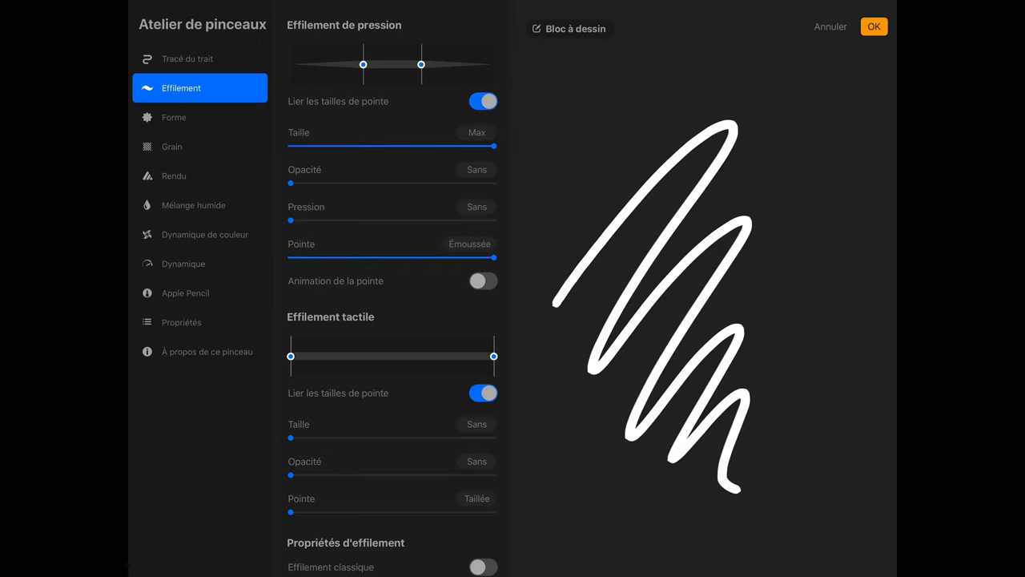
drag(290, 219, 494, 219)
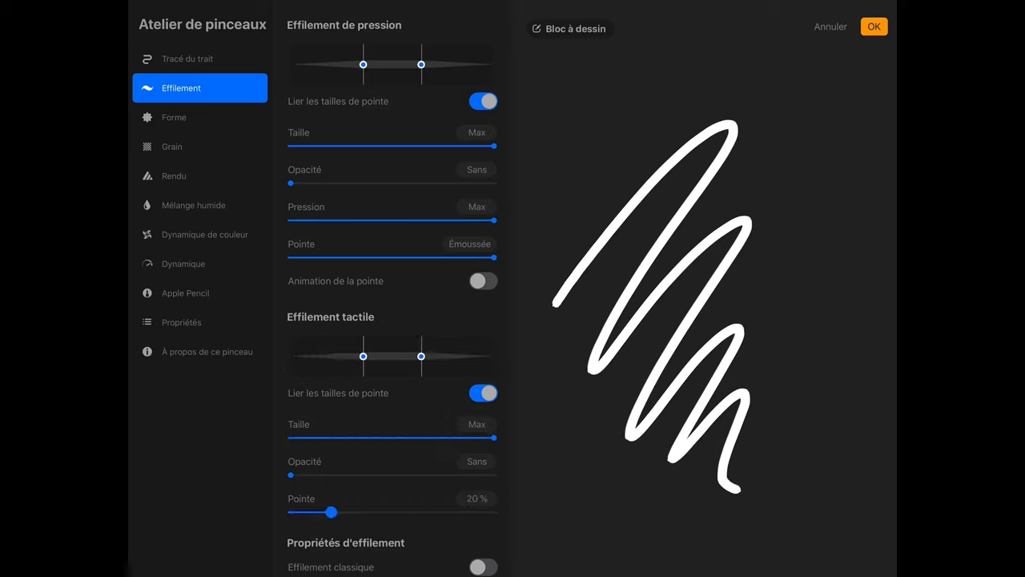
drag(332, 512, 492, 511)
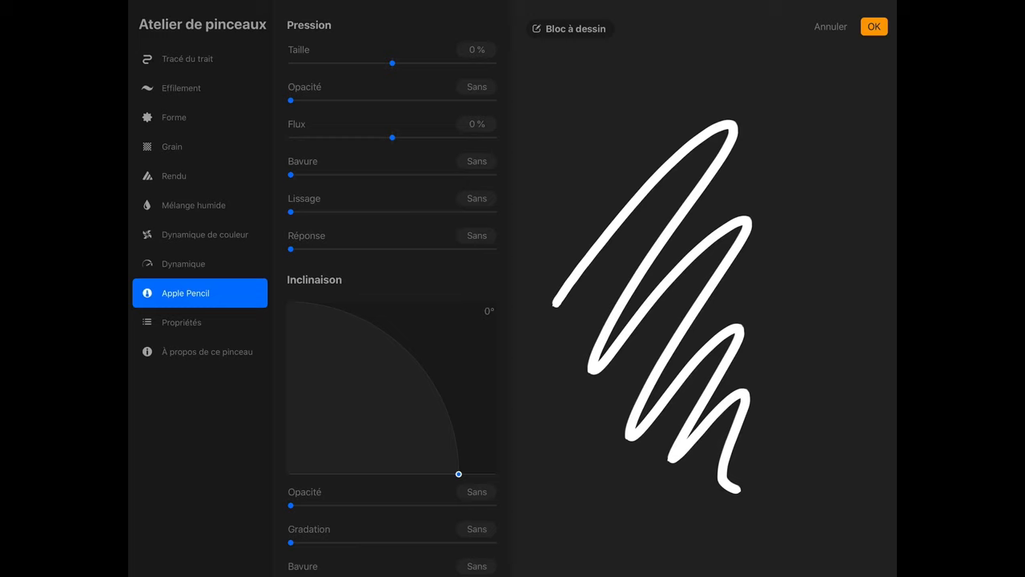
drag(392, 62, 494, 63)
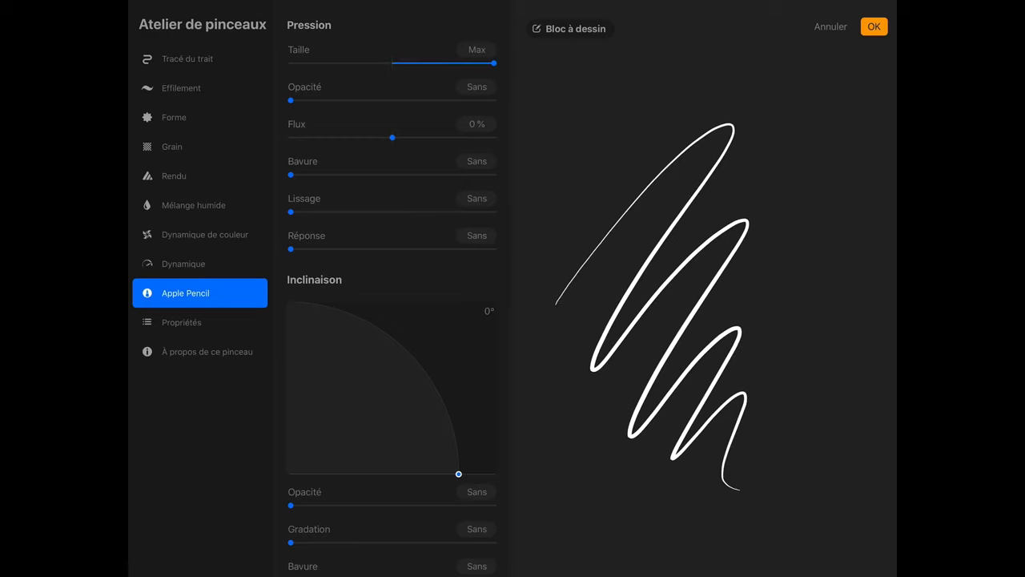
click(874, 26)
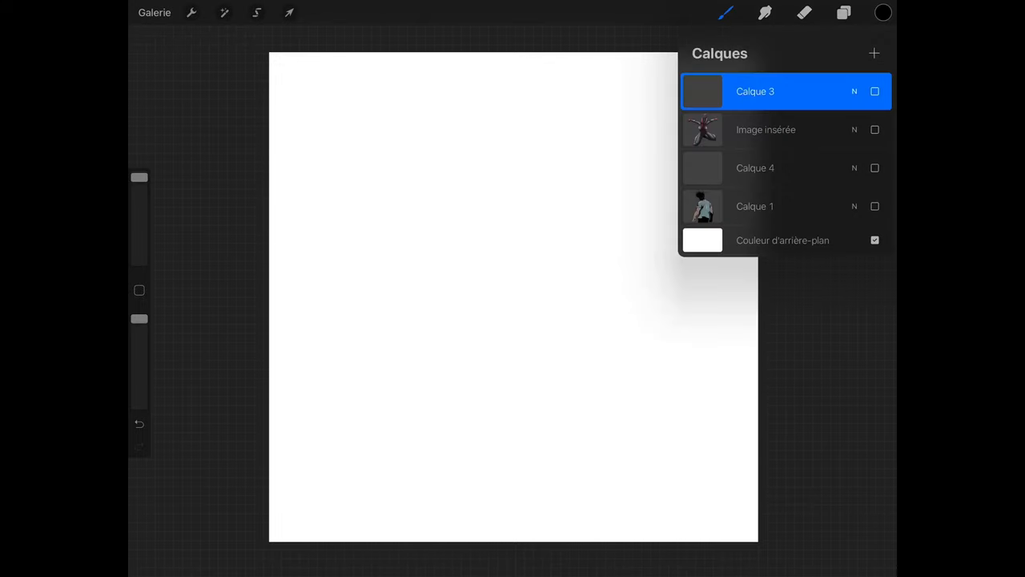
- Show the Image insérée layer, enable Guide de dessin, and open its guide settings
click(874, 129)
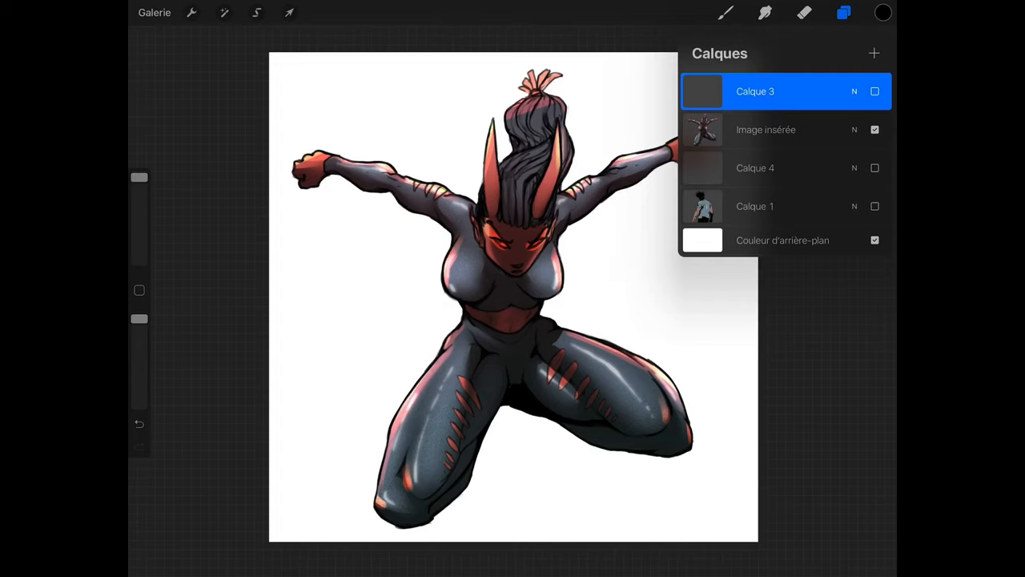
click(843, 12)
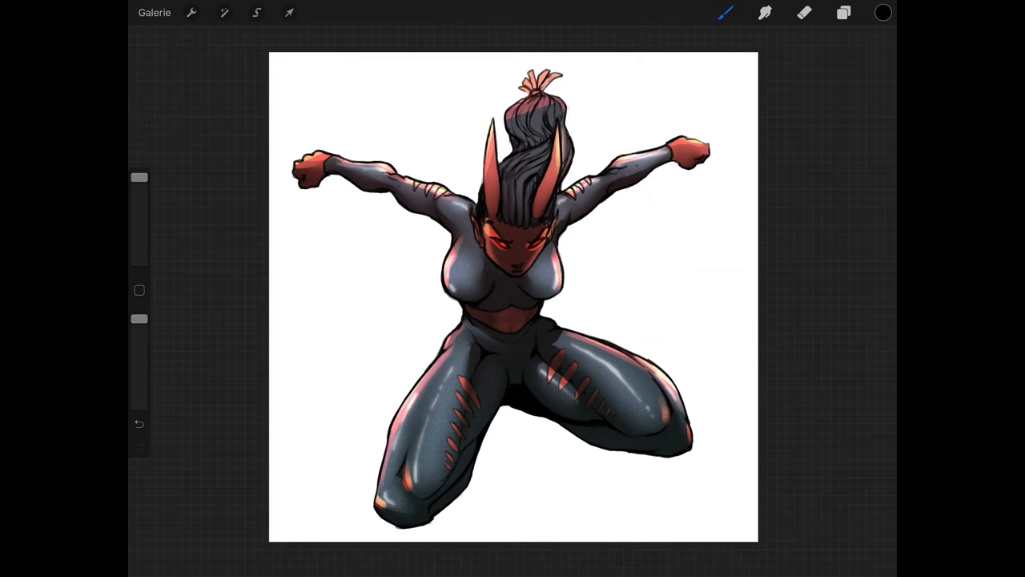
click(192, 12)
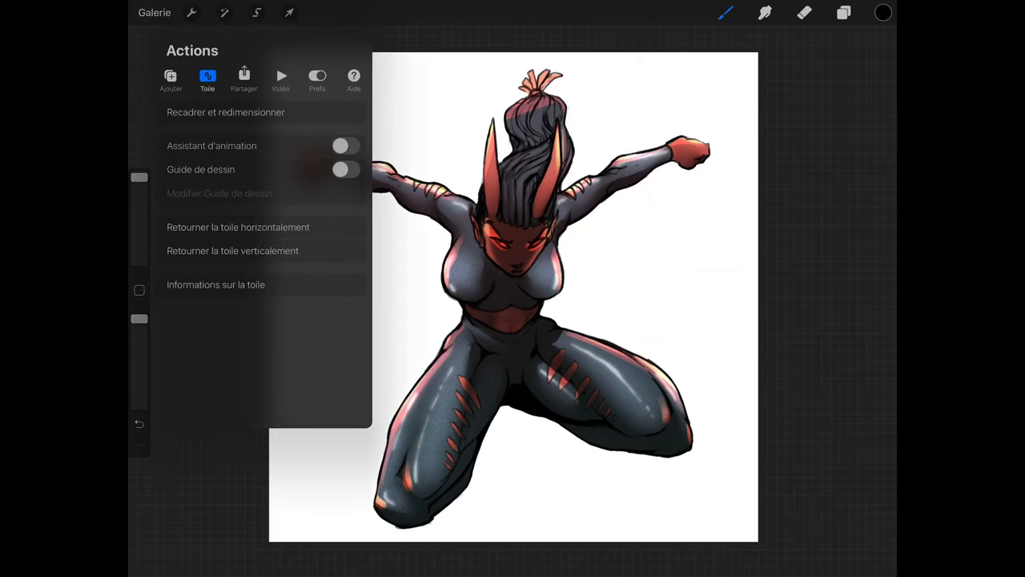
click(345, 169)
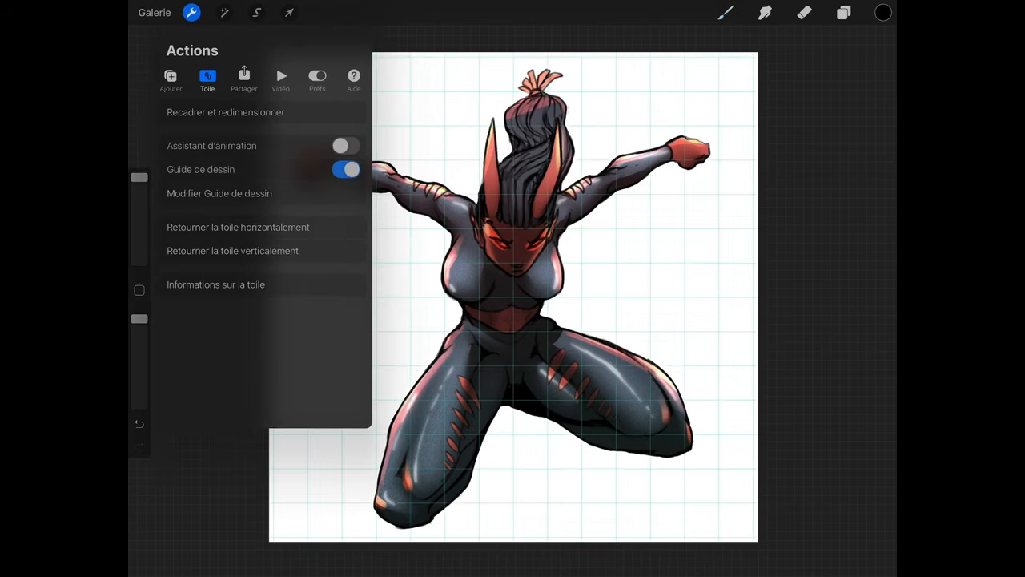
click(219, 193)
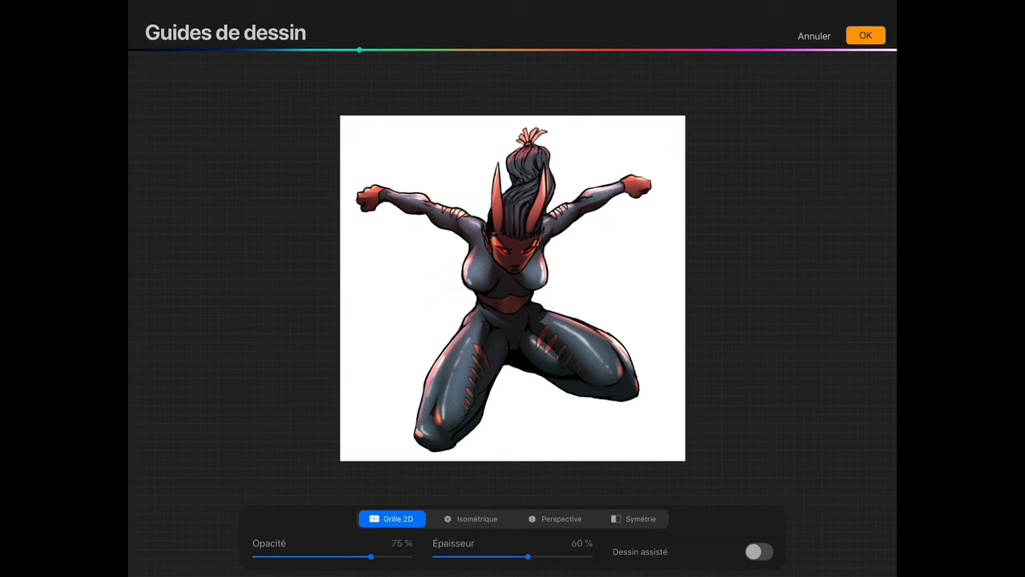
- Place one perspective vanishing point just above the head, with Dessin assisté enabled
click(554, 518)
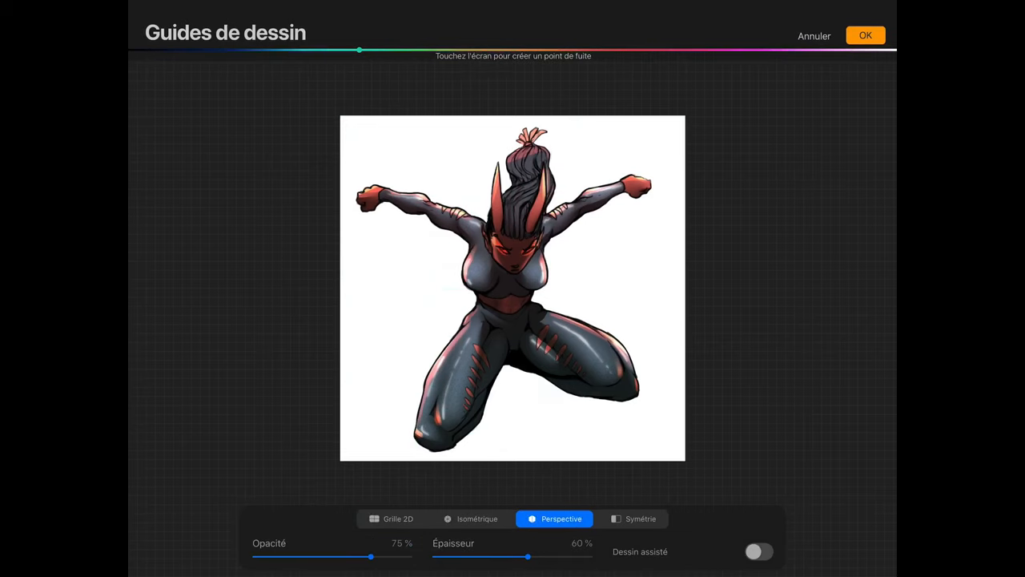
click(519, 120)
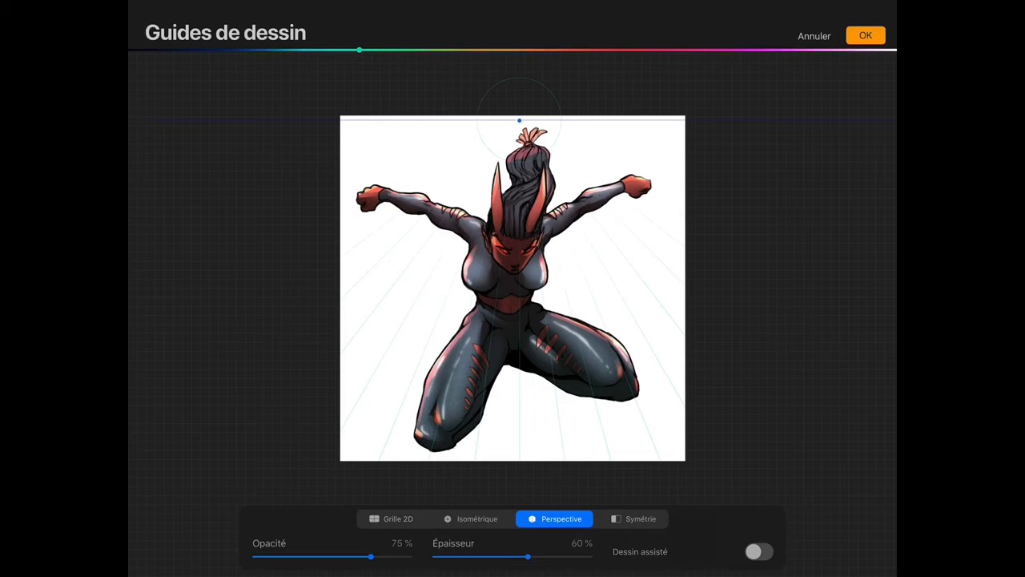
drag(519, 120, 275, 295)
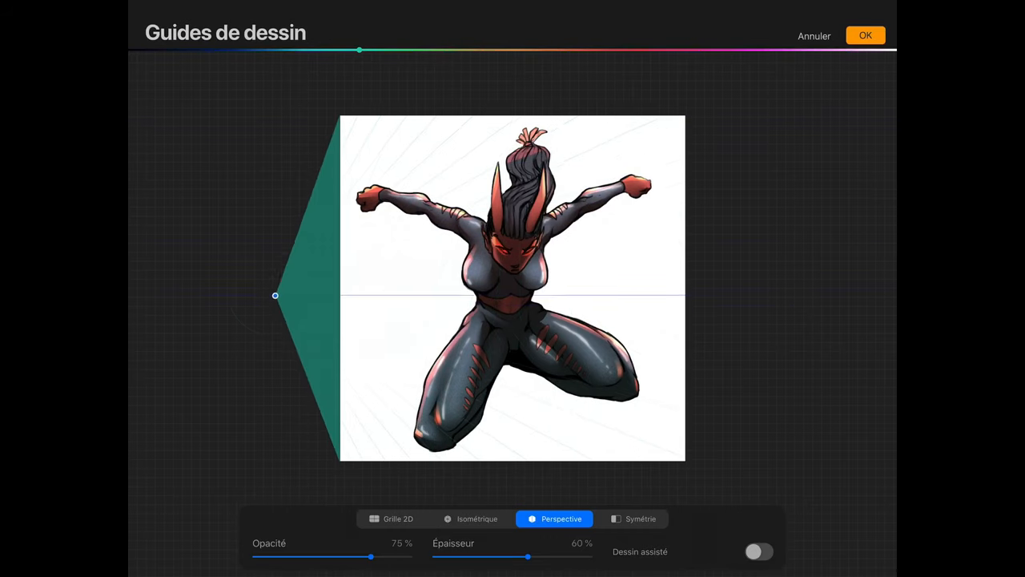
drag(276, 294, 362, 355)
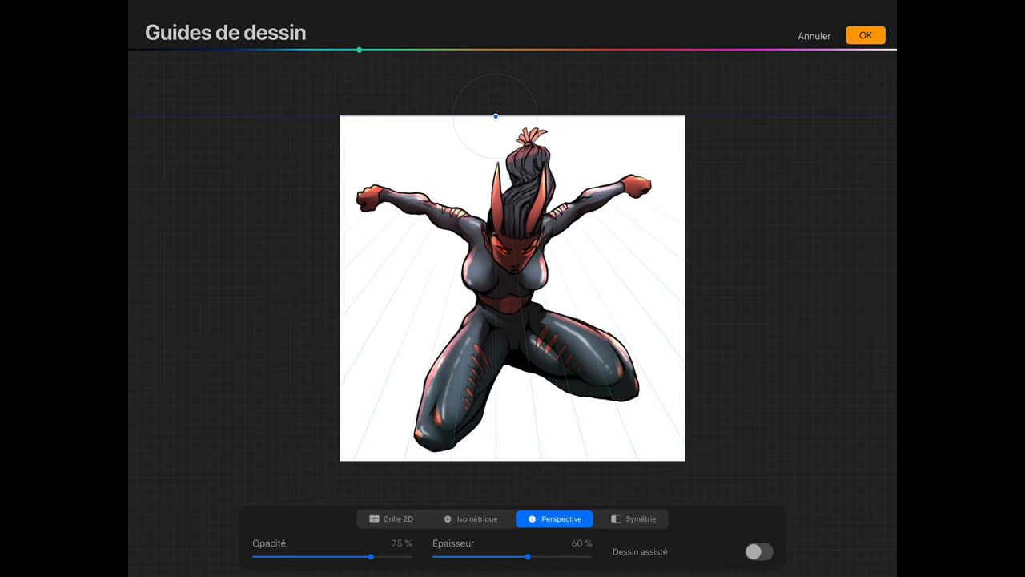
drag(495, 117, 516, 107)
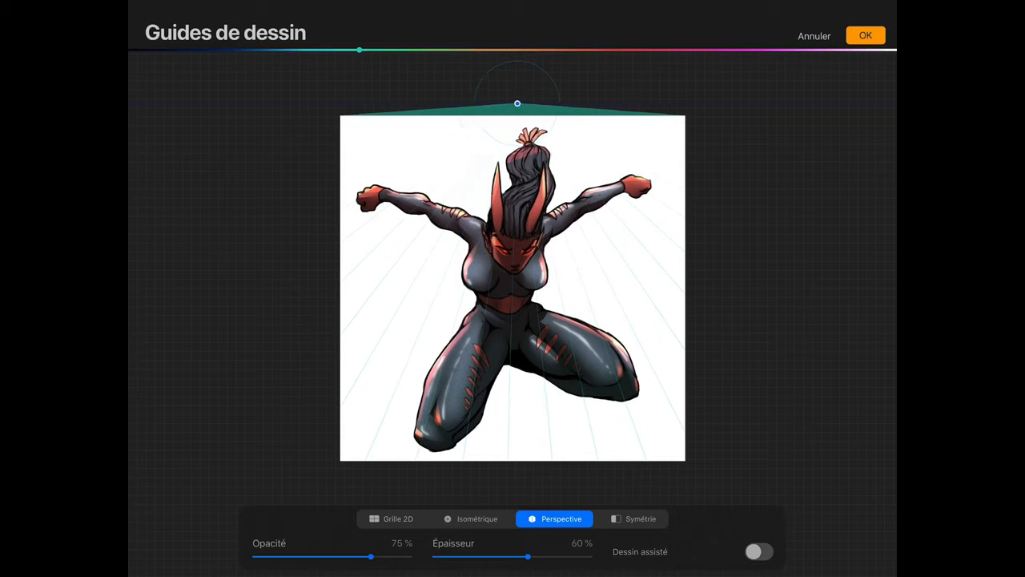
click(759, 551)
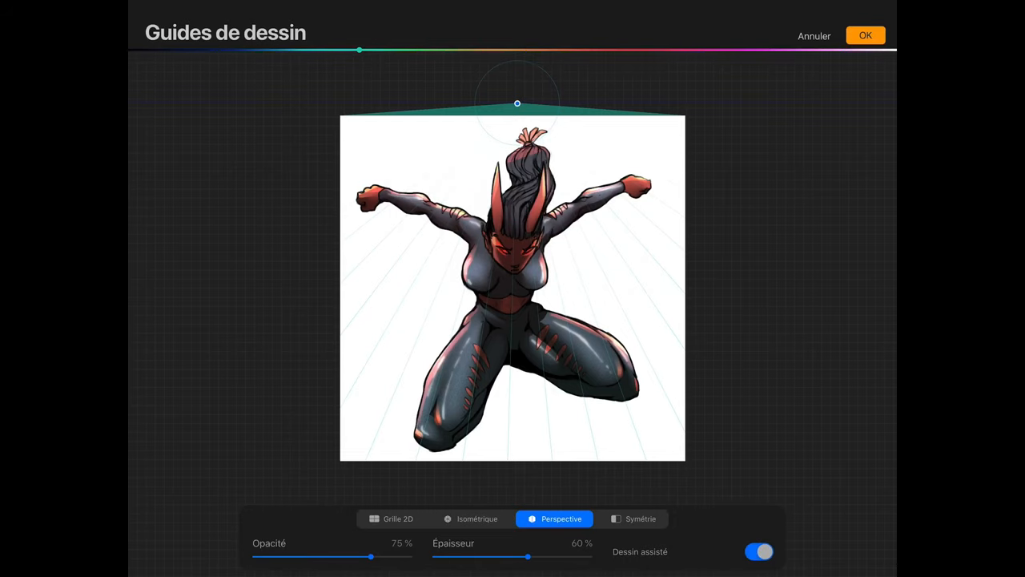
click(865, 35)
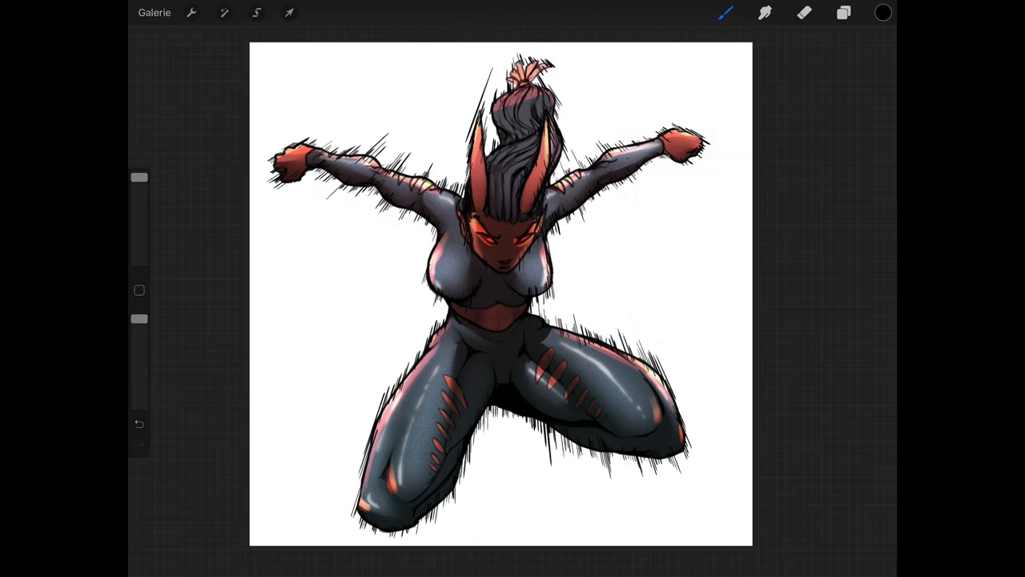
- Reopen the canvas actions to get back to the perspective guide settings
click(190, 12)
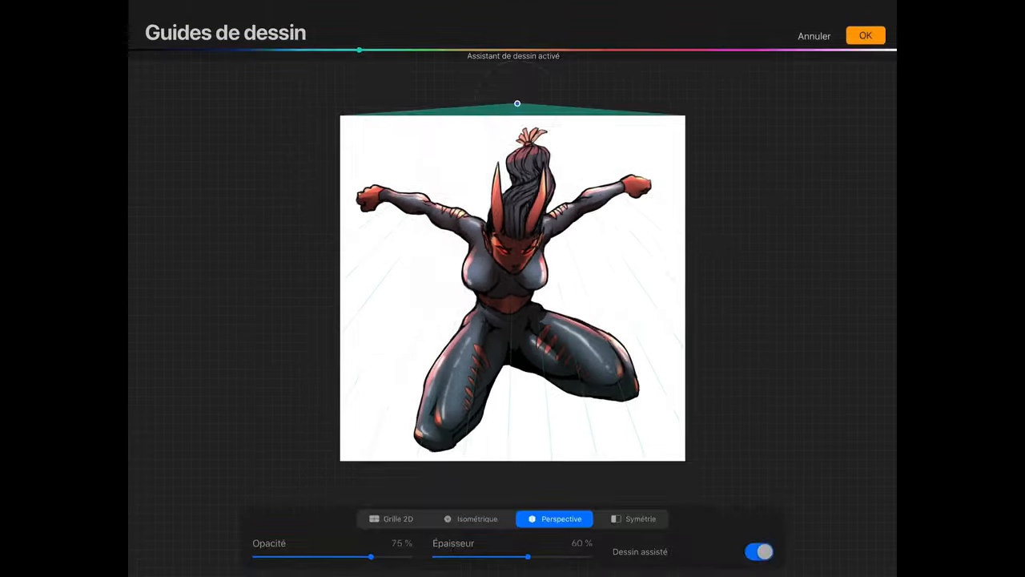
- Confirm the perspective guide and stroke converging speed lines behind the kneeling character
click(864, 36)
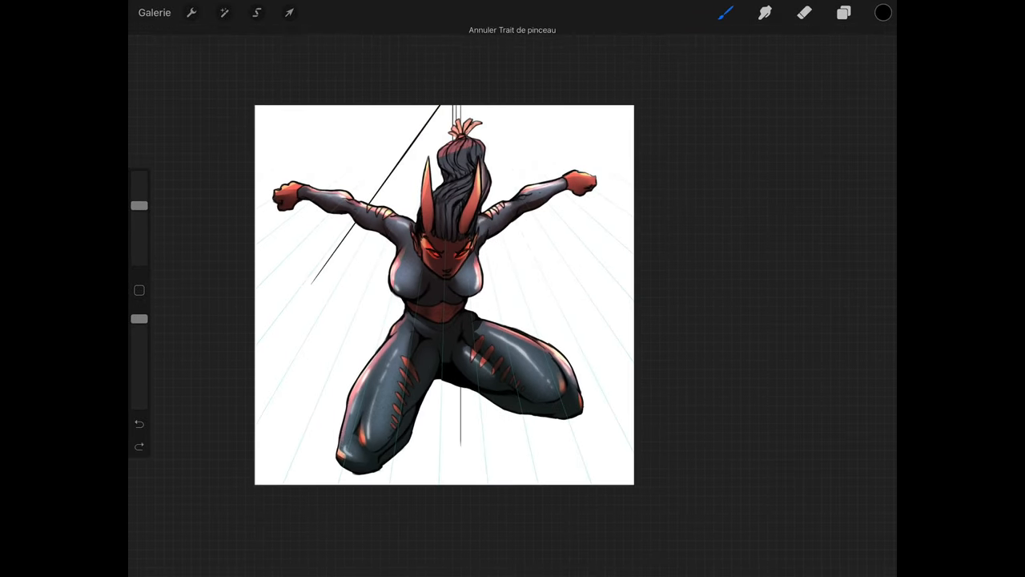
drag(384, 240, 256, 481)
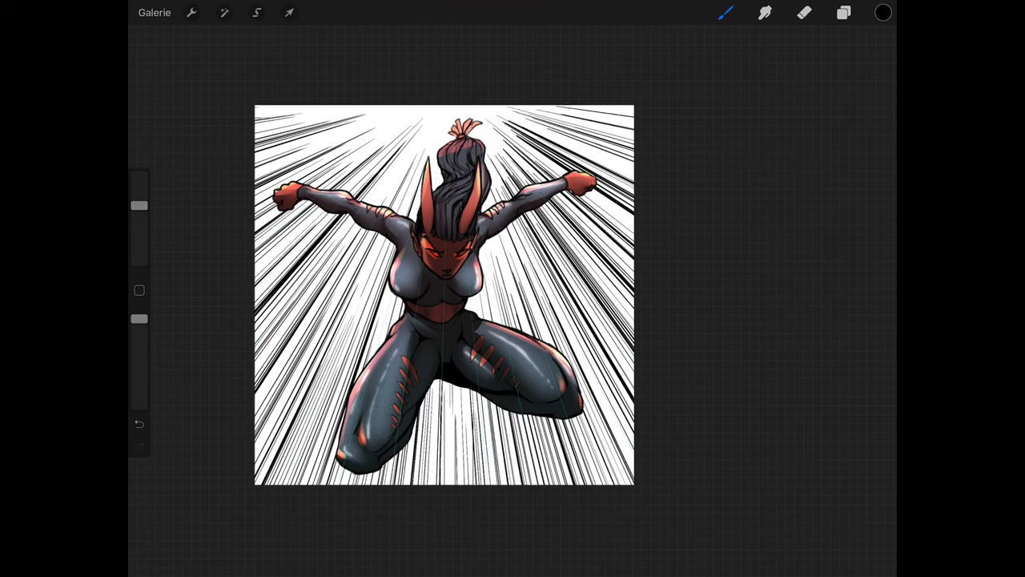
click(191, 12)
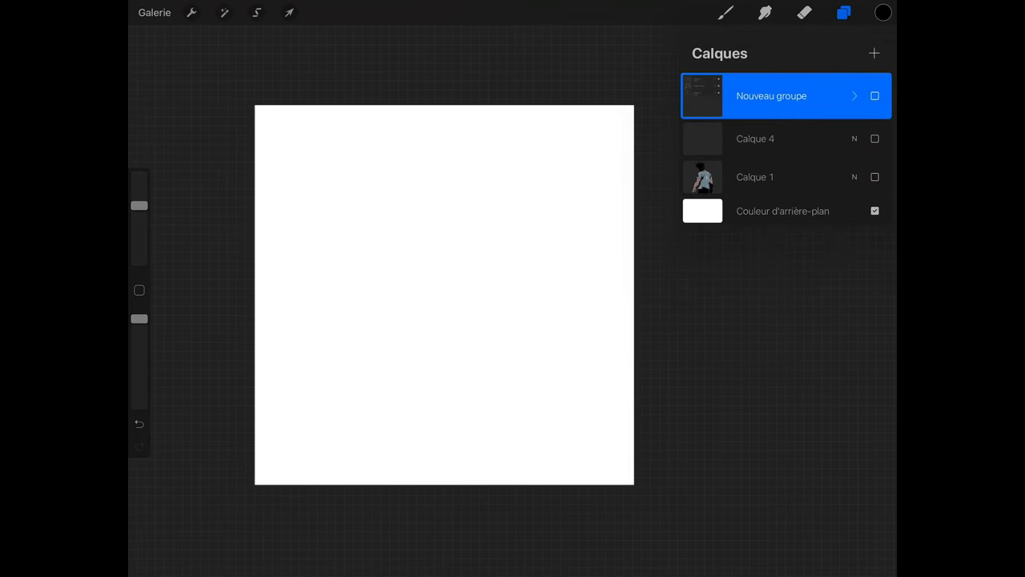
- Reveal the standing man's Calque 1 layer and add a new empty layer
click(874, 177)
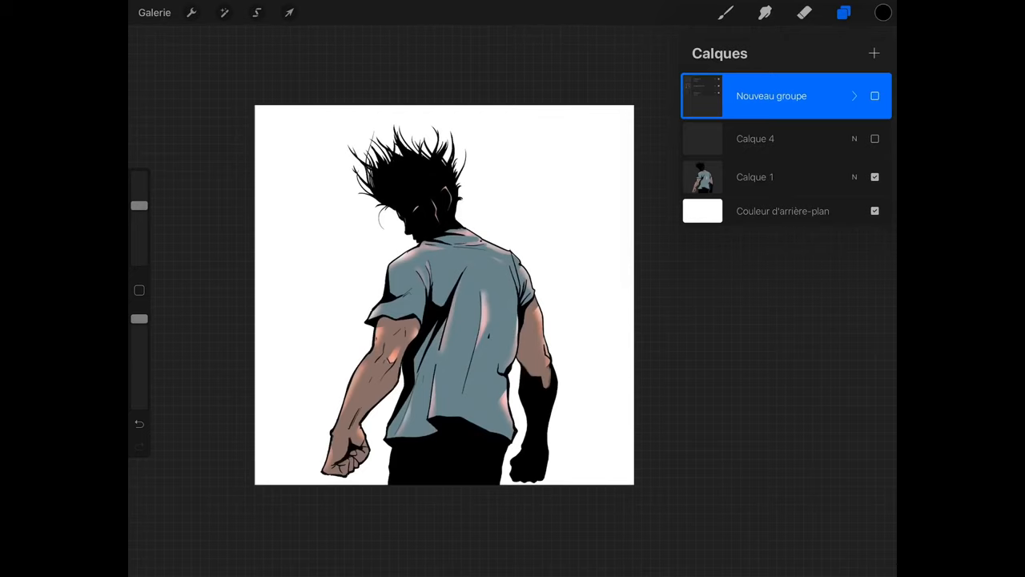
click(754, 138)
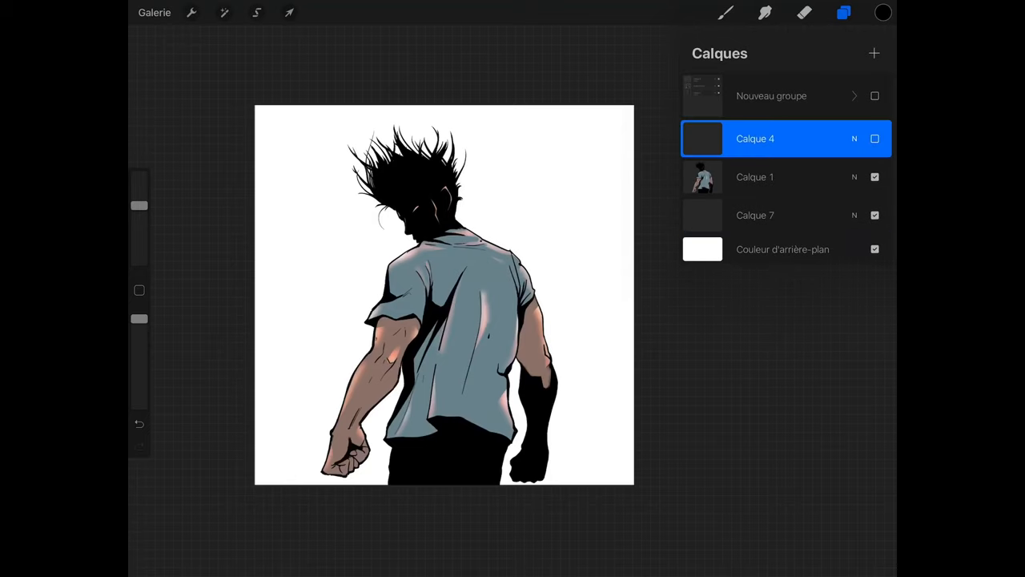
click(874, 138)
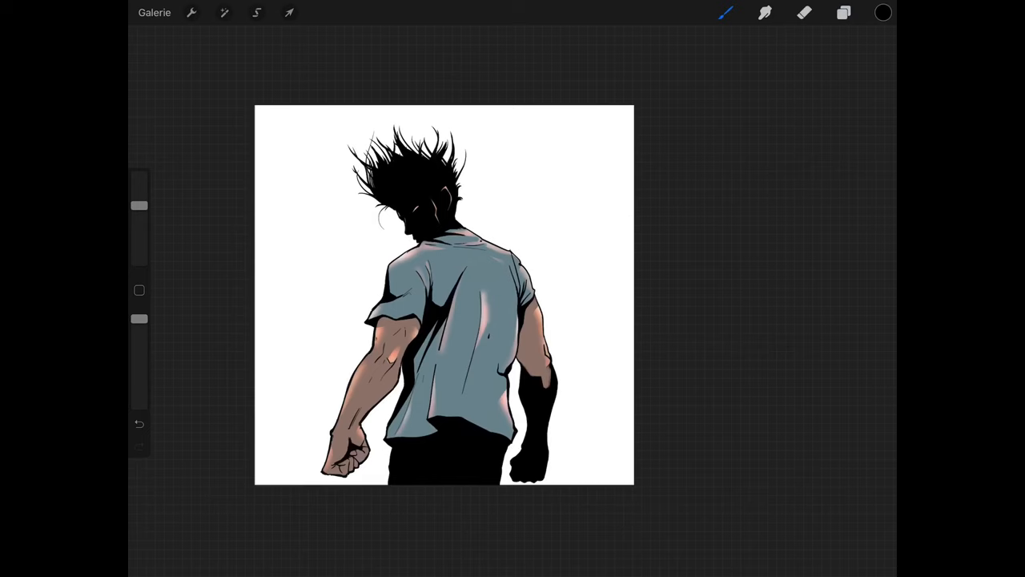
click(191, 12)
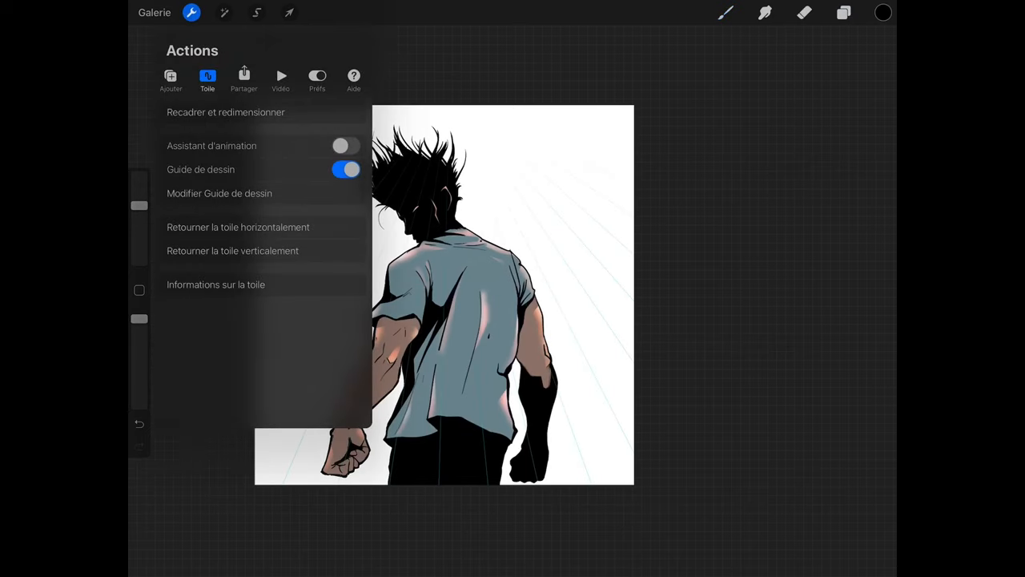
- Set the drawing guide to Grille 2D with Dessin assisté enabled
click(219, 193)
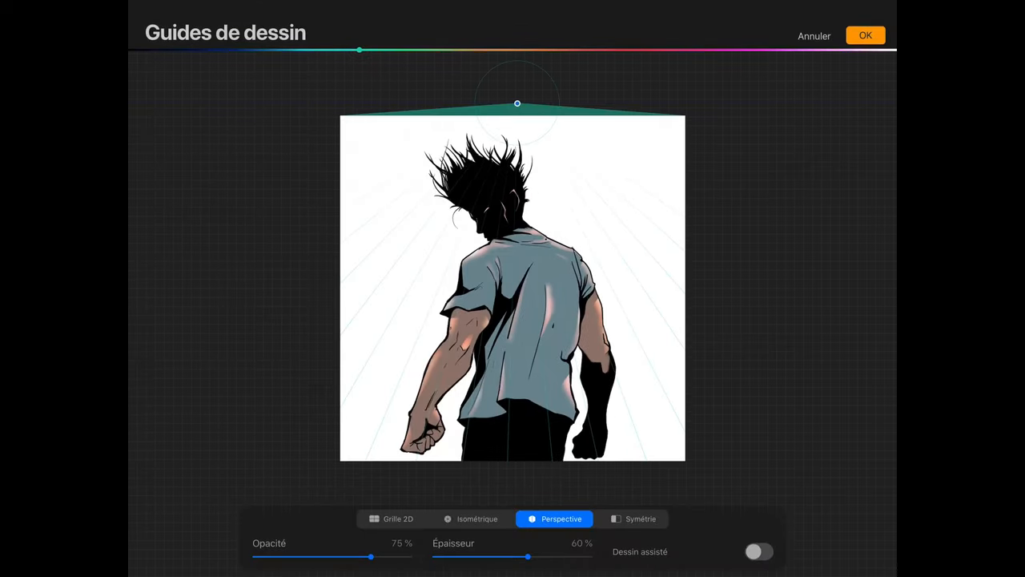
click(397, 518)
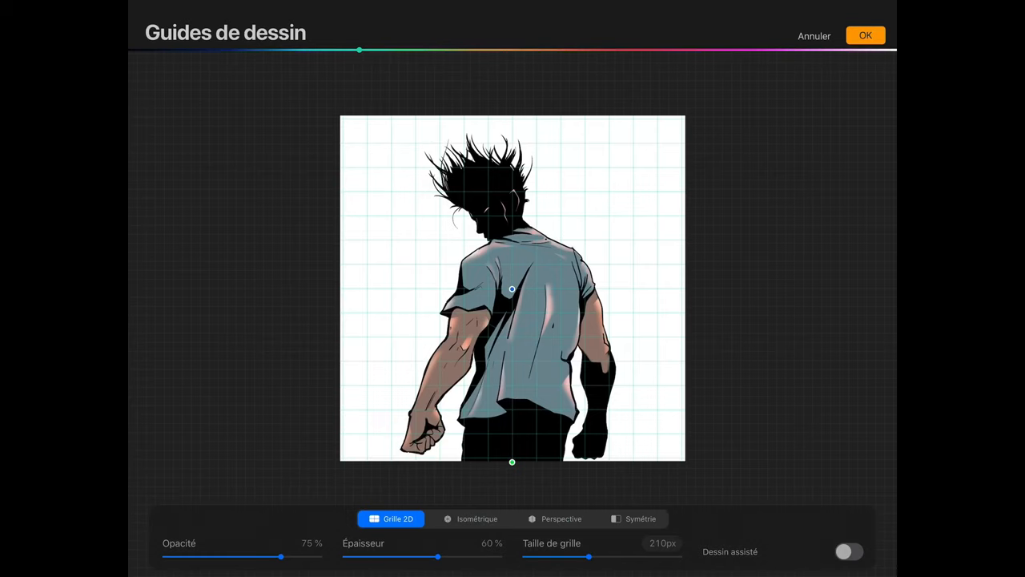
click(848, 551)
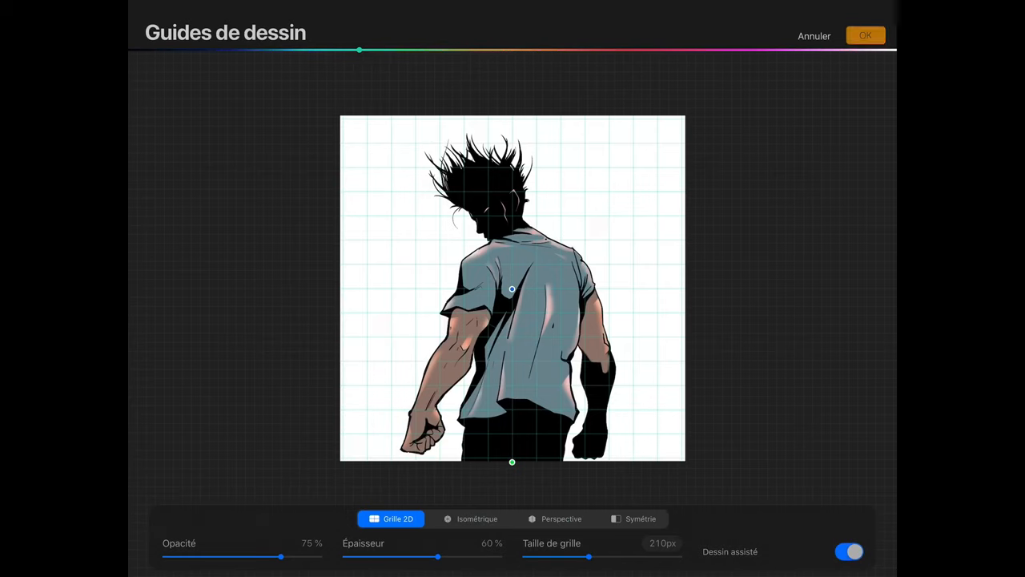
click(864, 35)
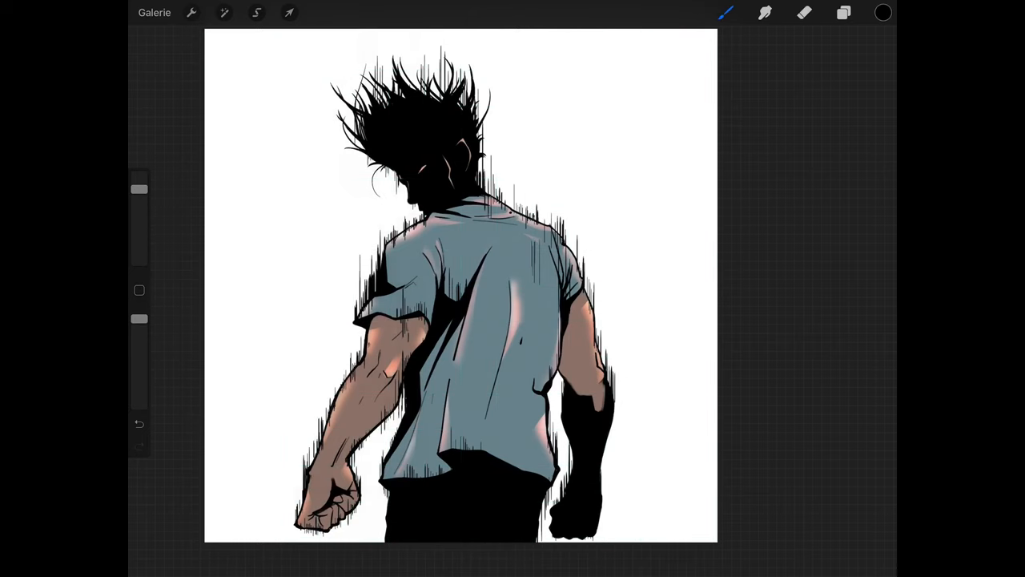
- Reopen the canvas actions to return to the grid guide editor
click(191, 12)
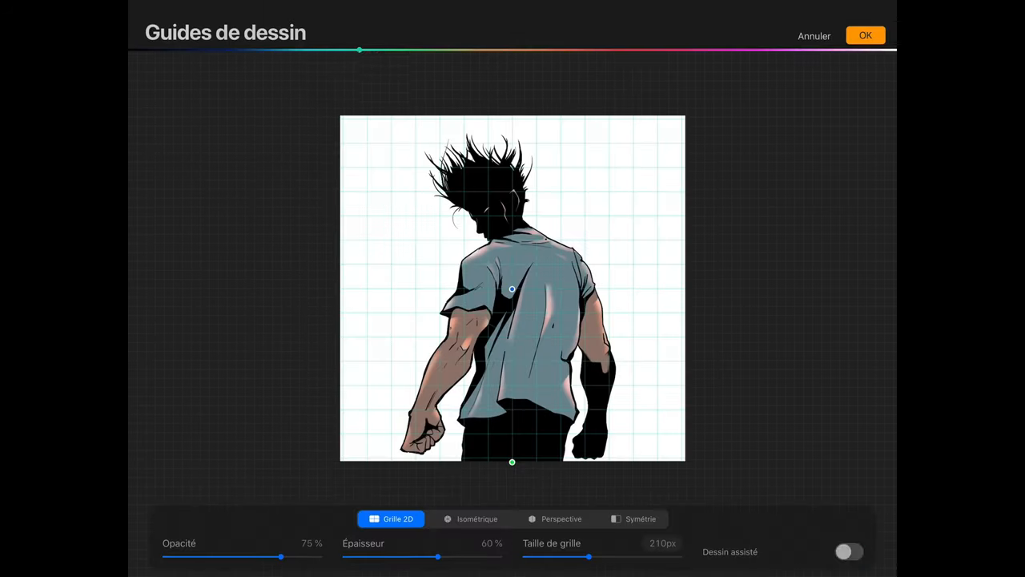
- Confirm the 2D grid guide and draw tall vertical speed lines around the standing man
click(865, 35)
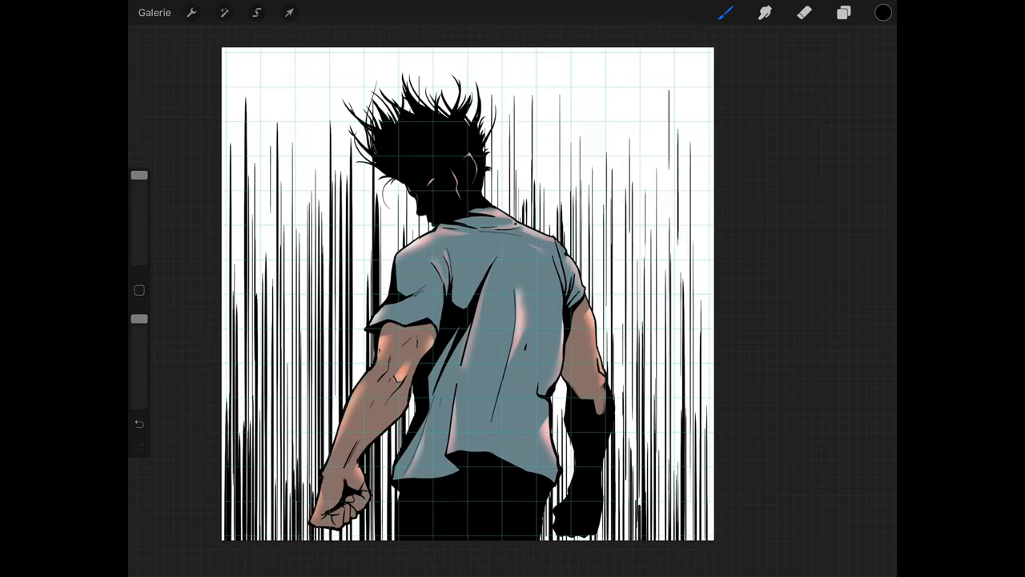
click(843, 12)
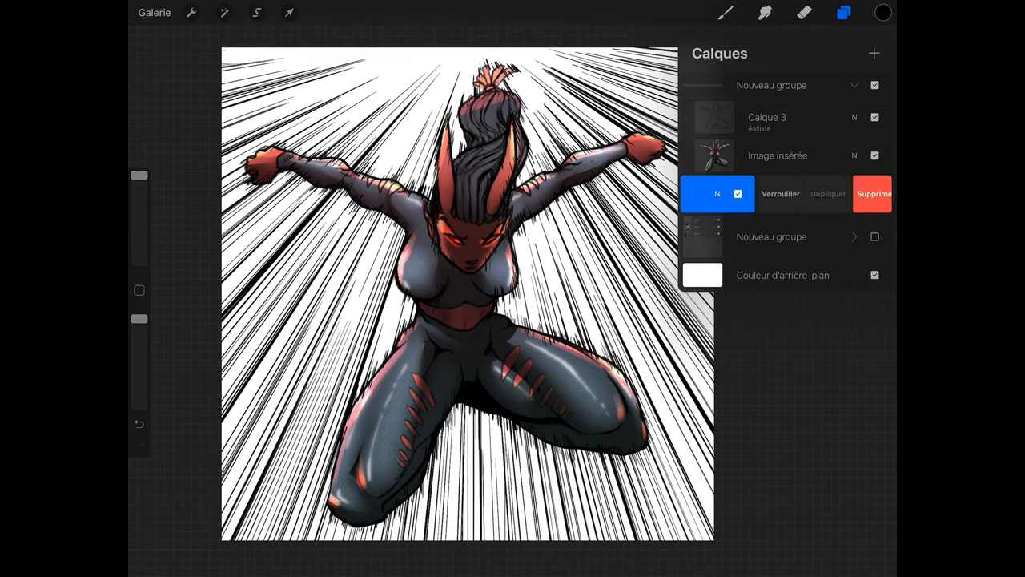
- Apply an image adjustment to the speed lines
click(225, 12)
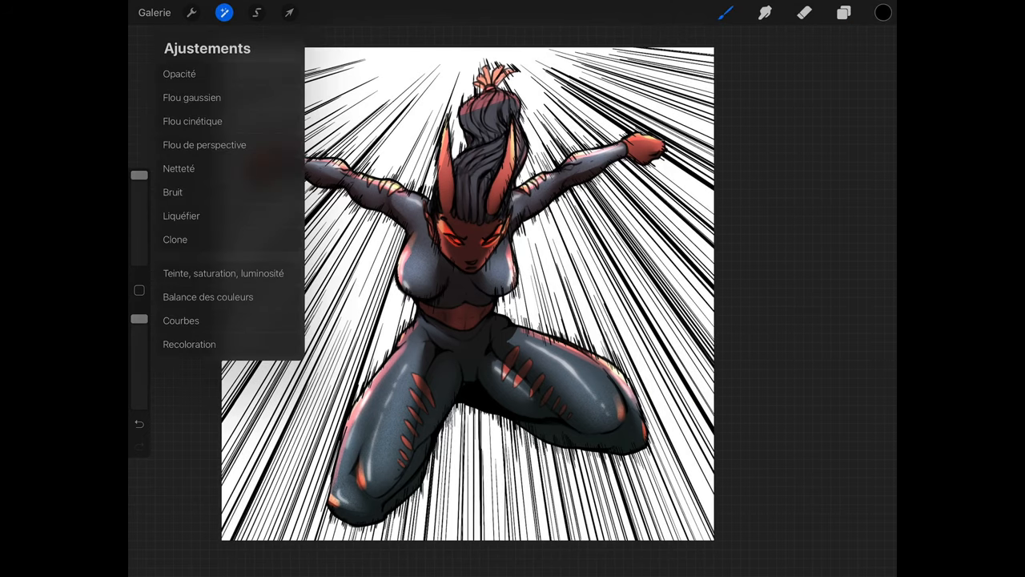
click(204, 145)
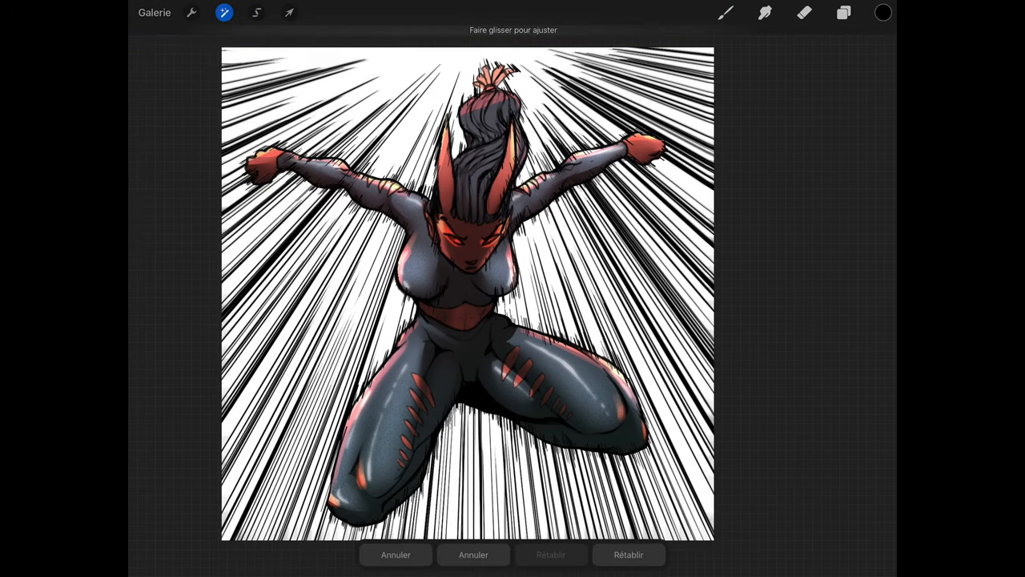
click(842, 13)
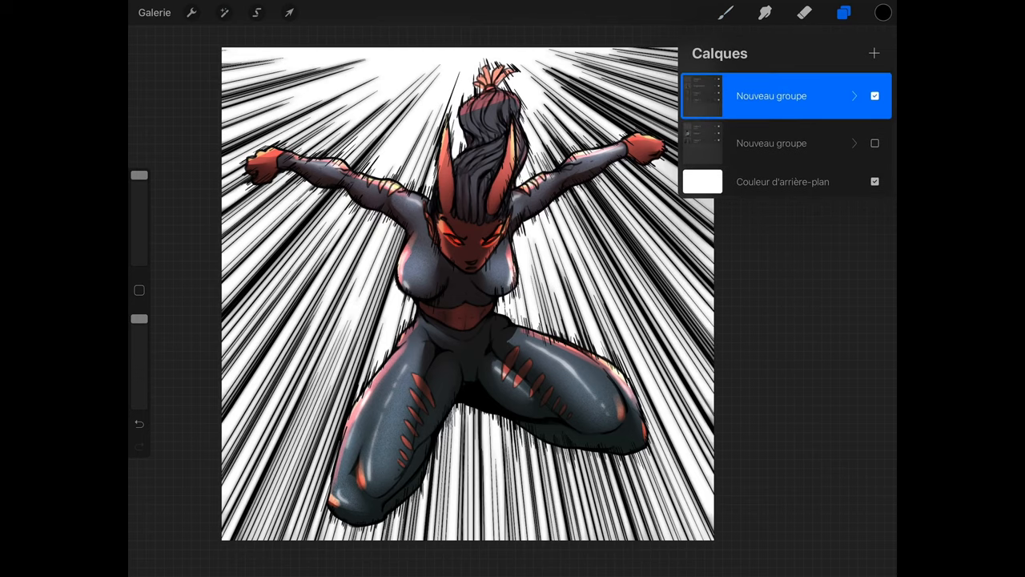
- Add a new layer and move it beneath both artwork groups
click(724, 12)
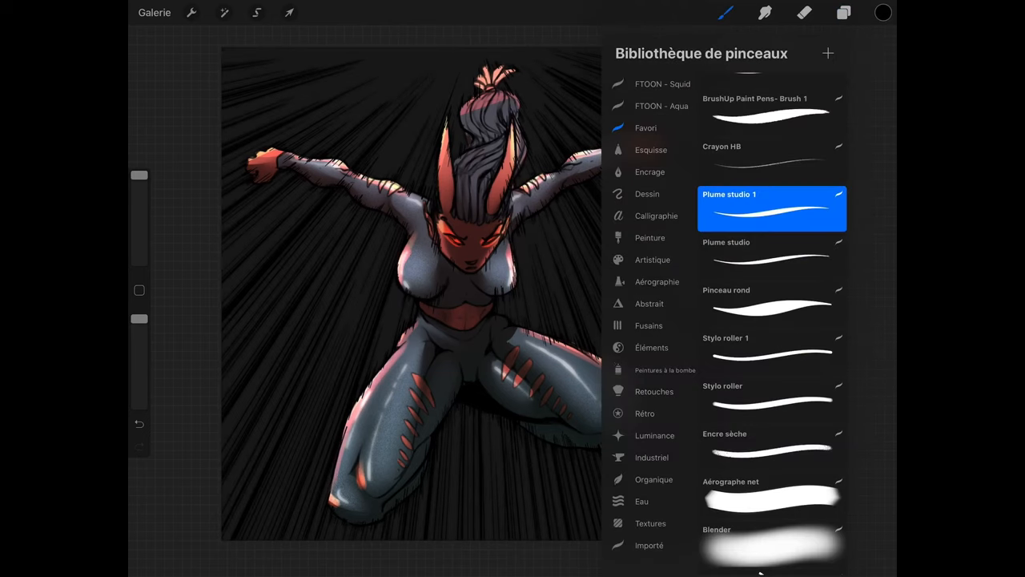
click(842, 12)
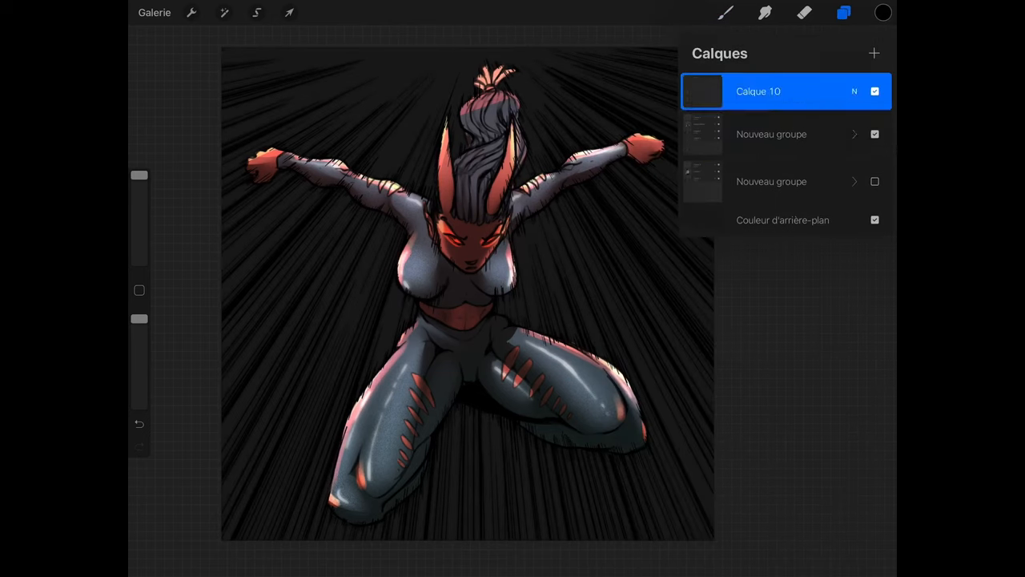
drag(784, 90, 784, 185)
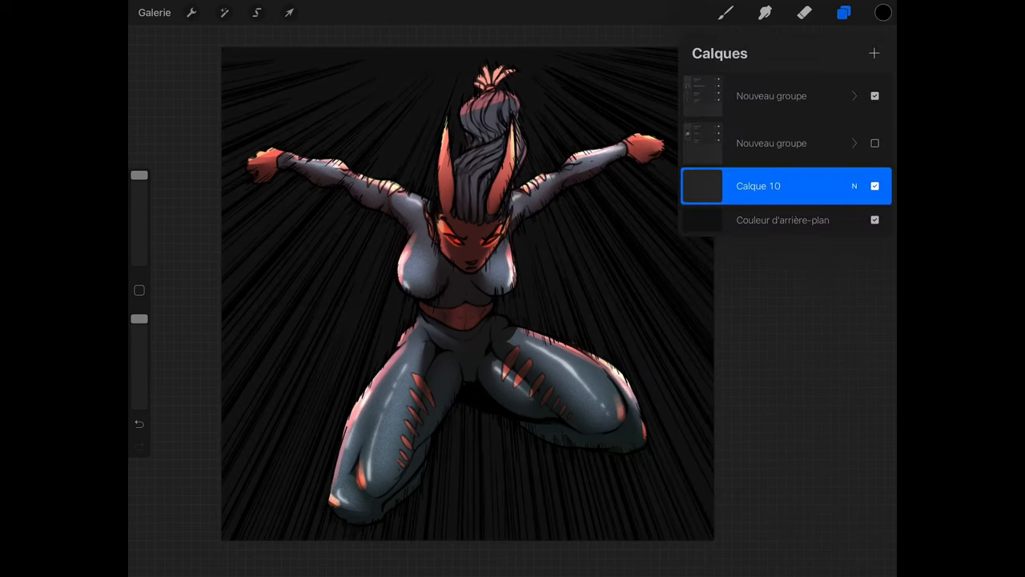
click(882, 12)
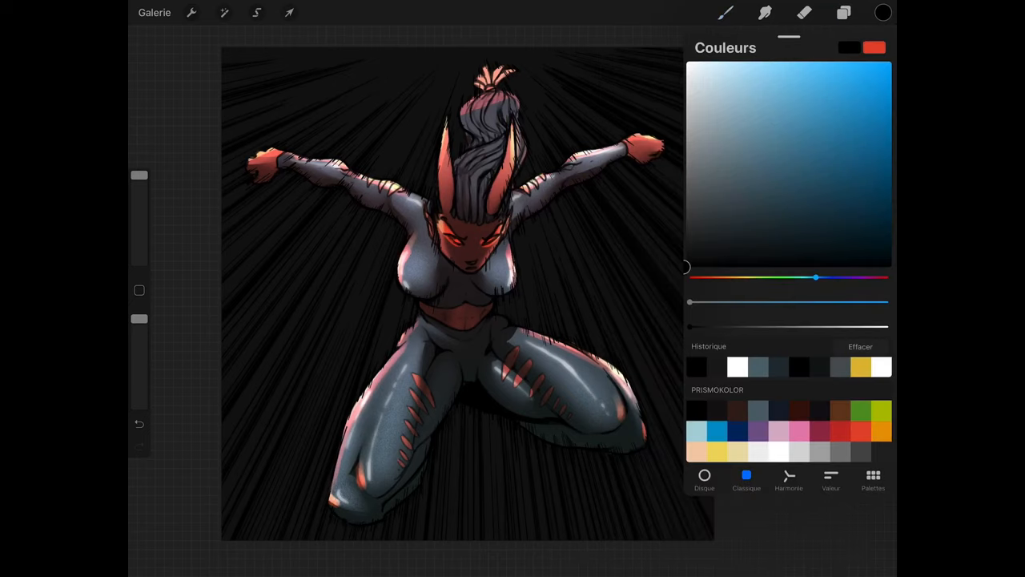